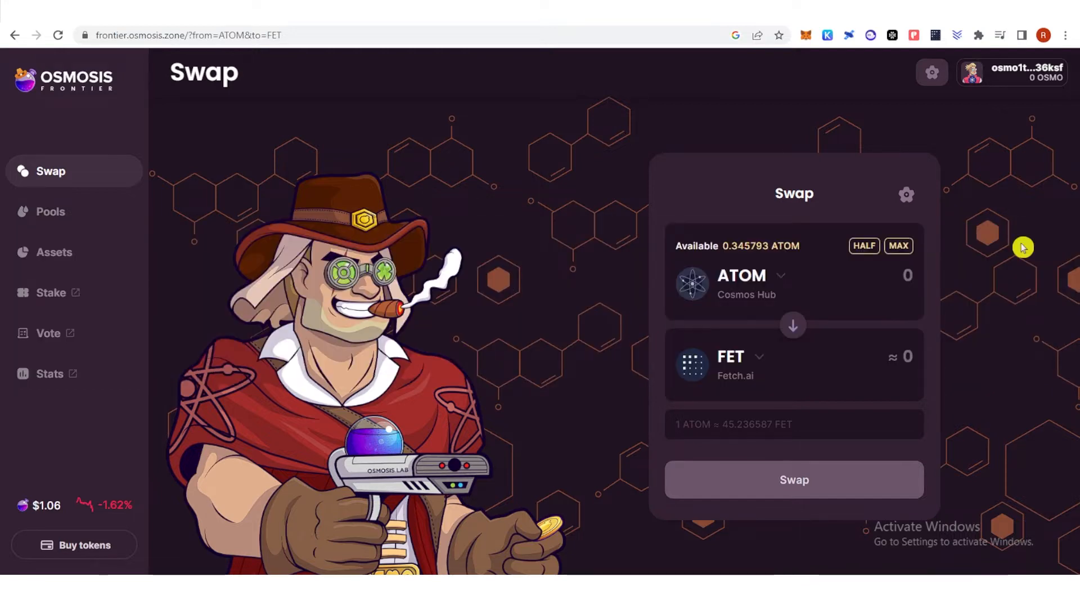
mouse_move(619, 540)
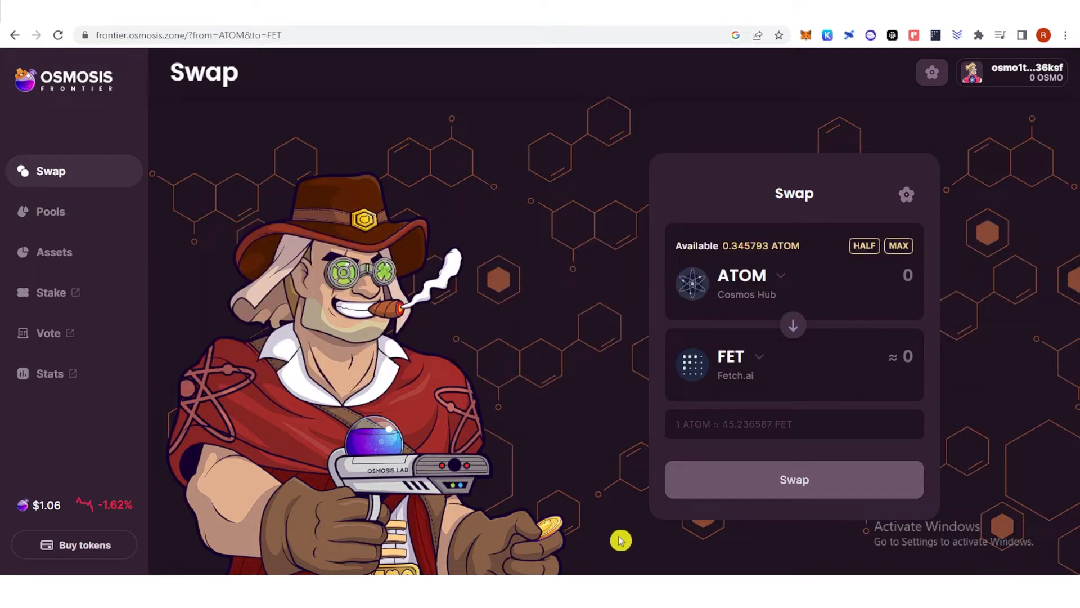
mouse_move(854, 333)
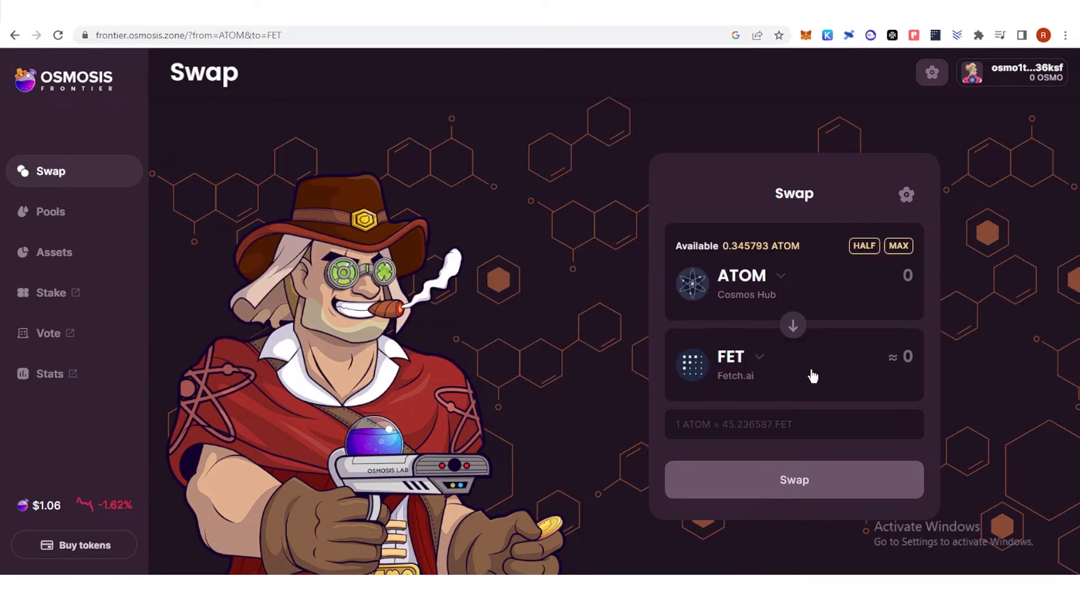
Step: Navigate from the ATOM-to-FET swap page to the Assets page
click(730, 357)
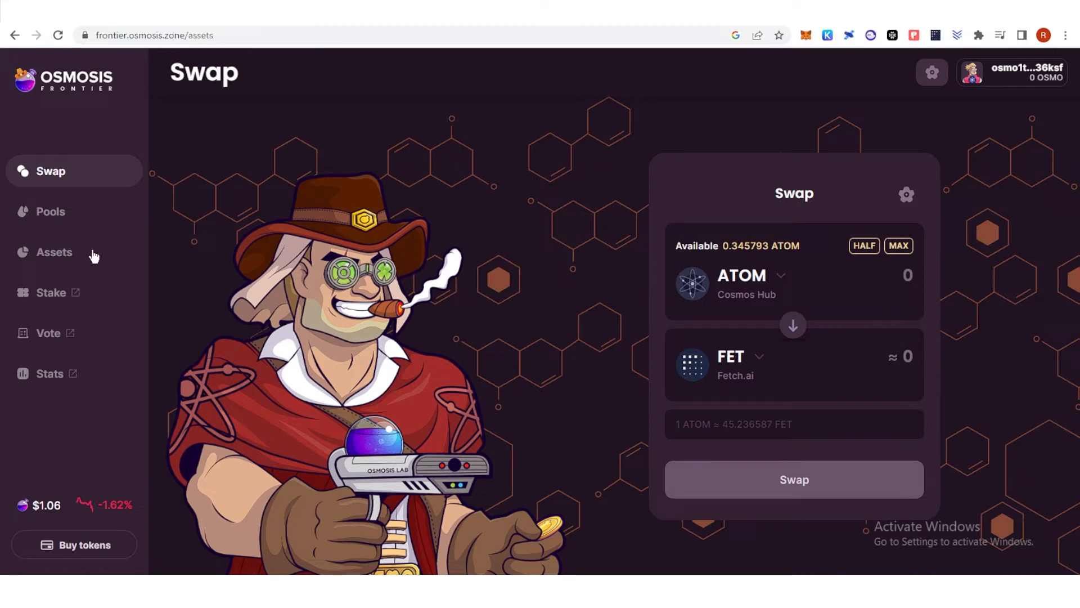
click(54, 251)
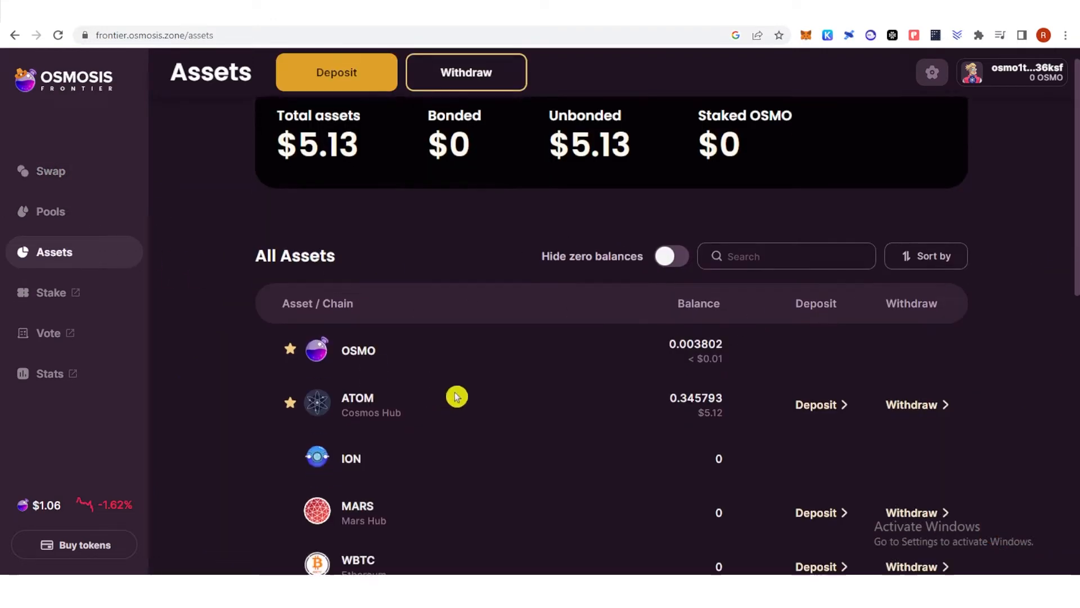
scroll(down, 3)
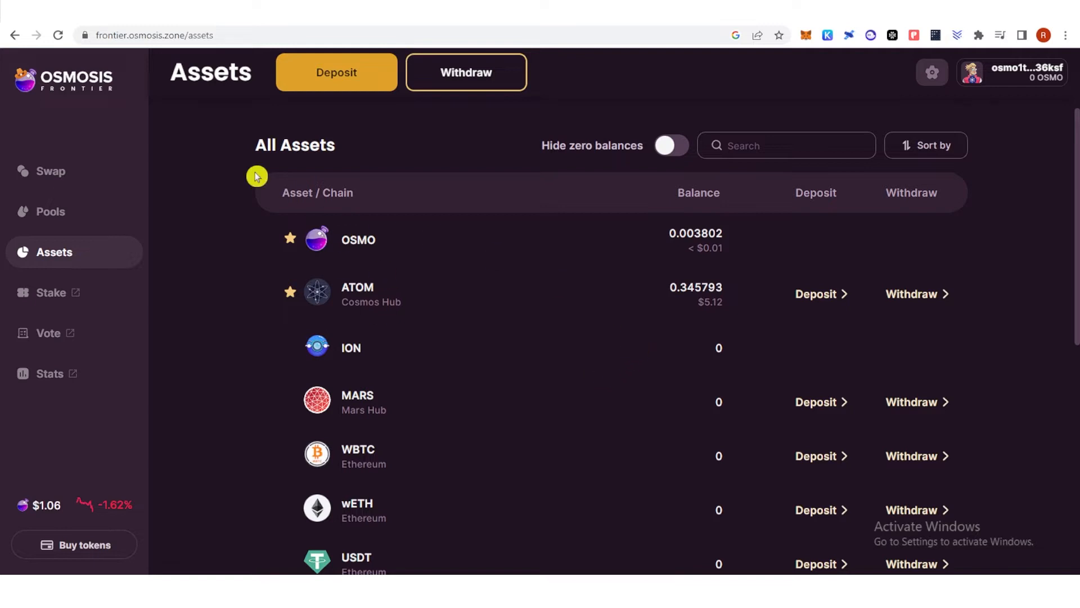
mouse_move(271, 262)
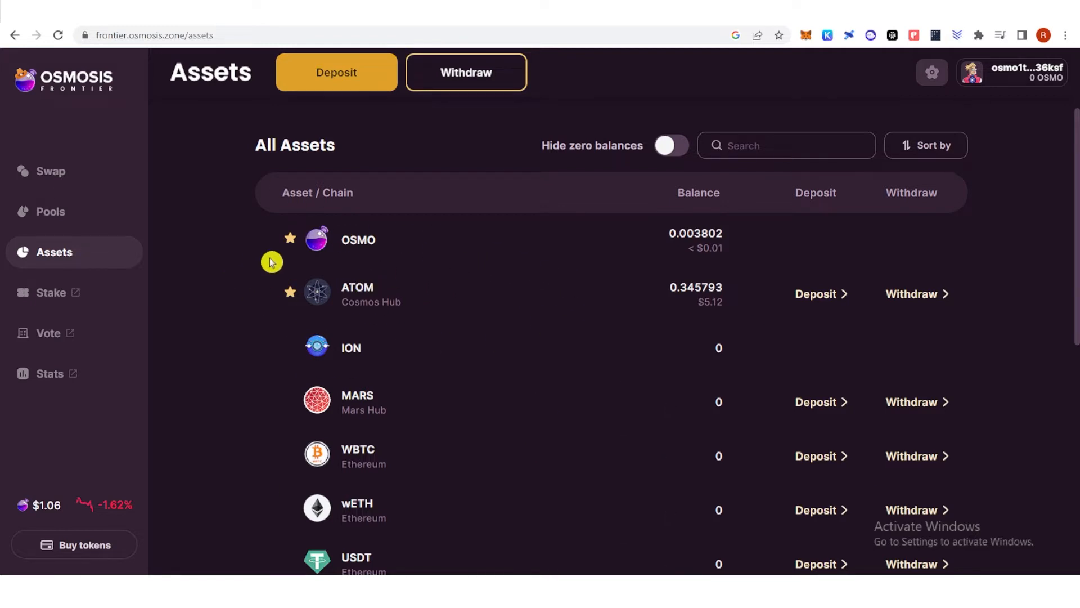
click(50, 171)
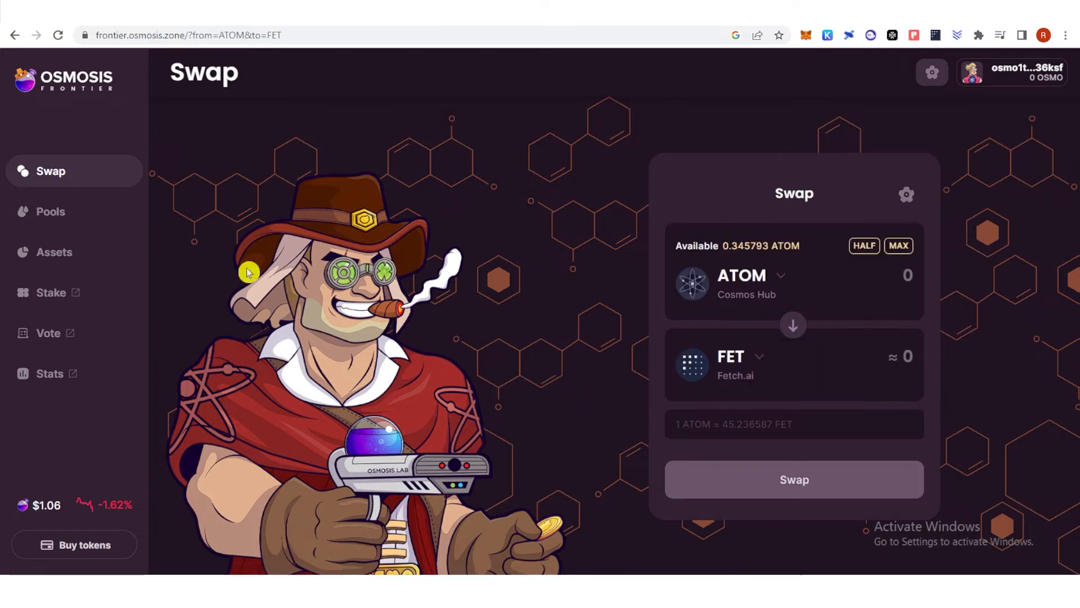
mouse_move(76, 251)
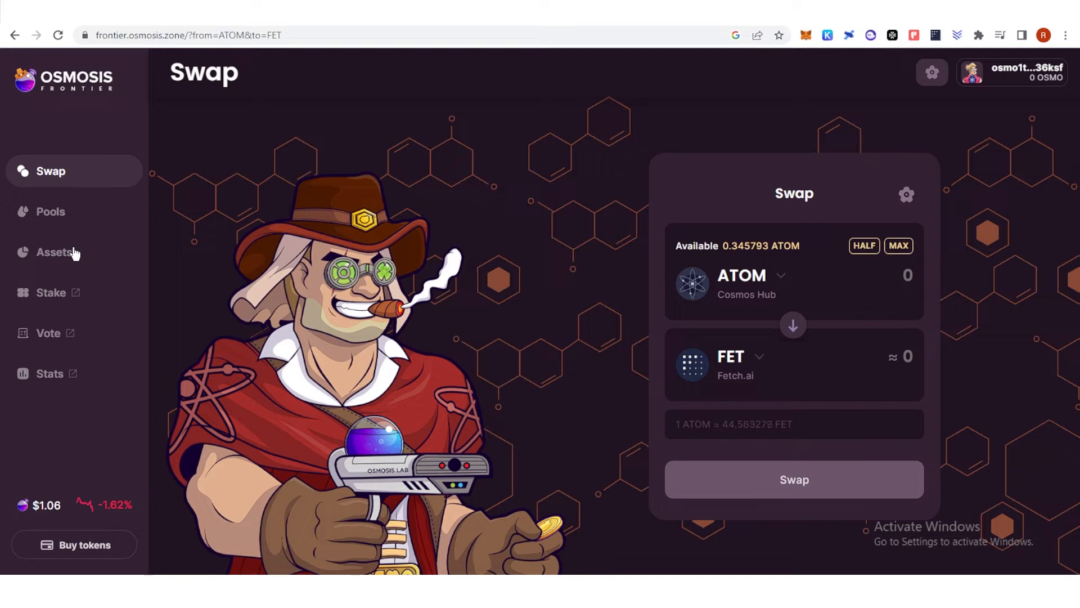
click(54, 251)
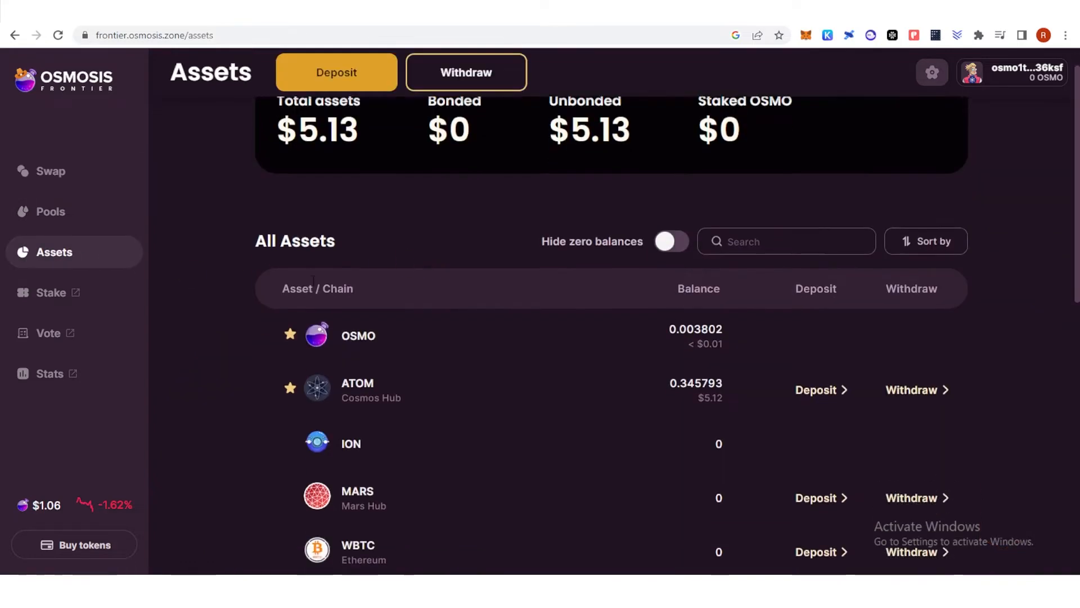
scroll(down, 3)
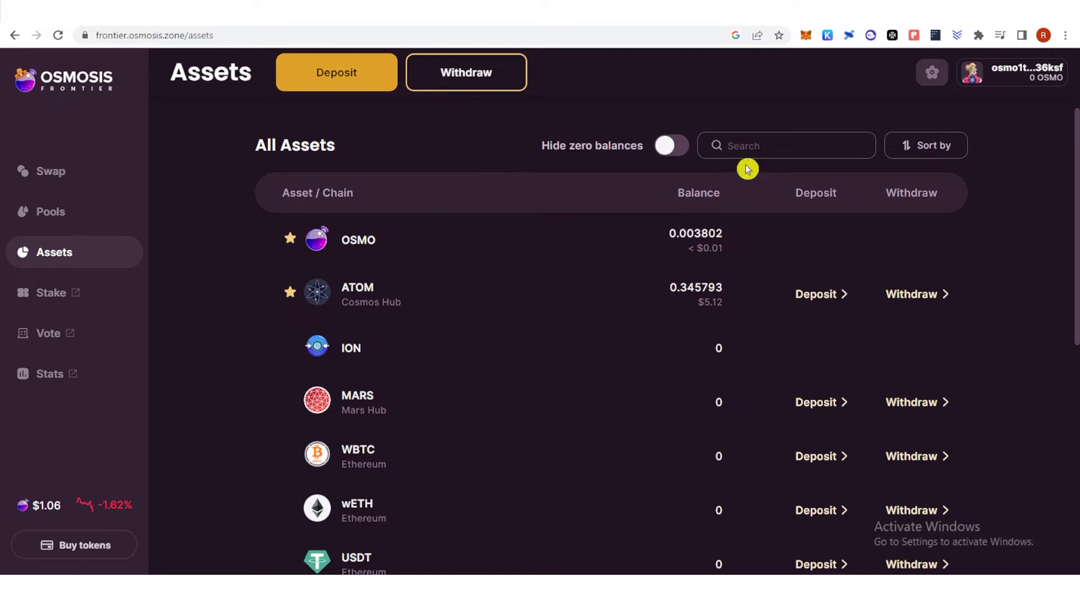
Step: Search the asset list for 'fet' and start a FET withdrawal from Osmosis to Fetch.ai
click(786, 145)
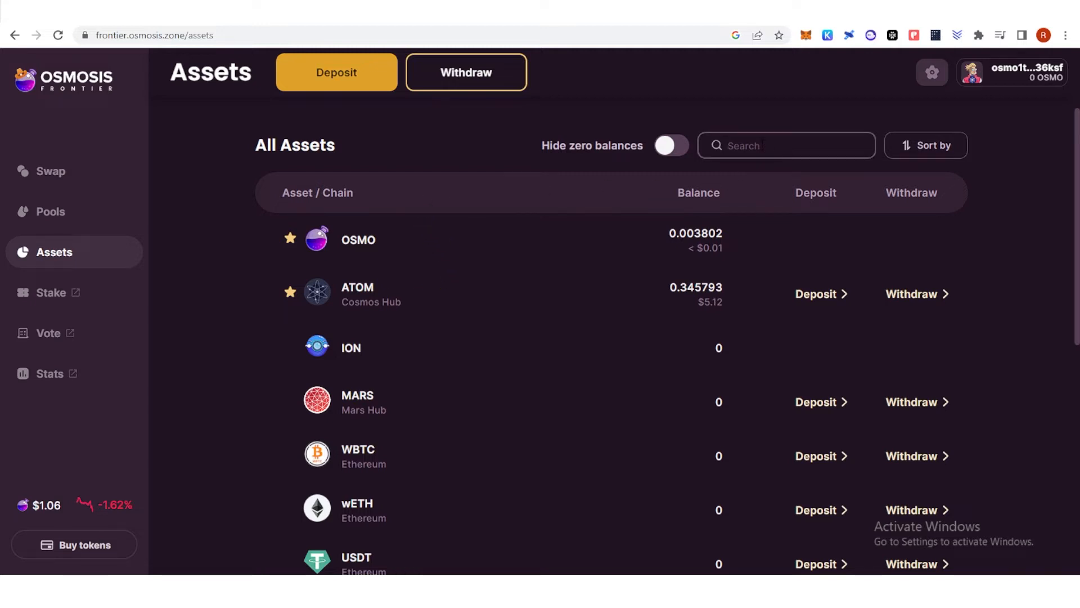
text(fet)
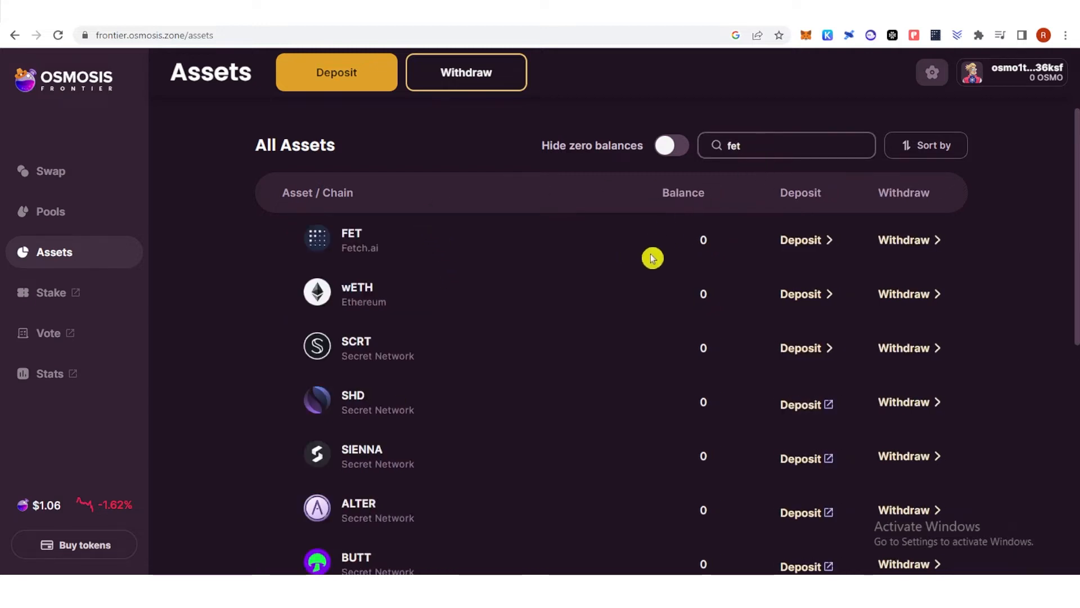
click(903, 240)
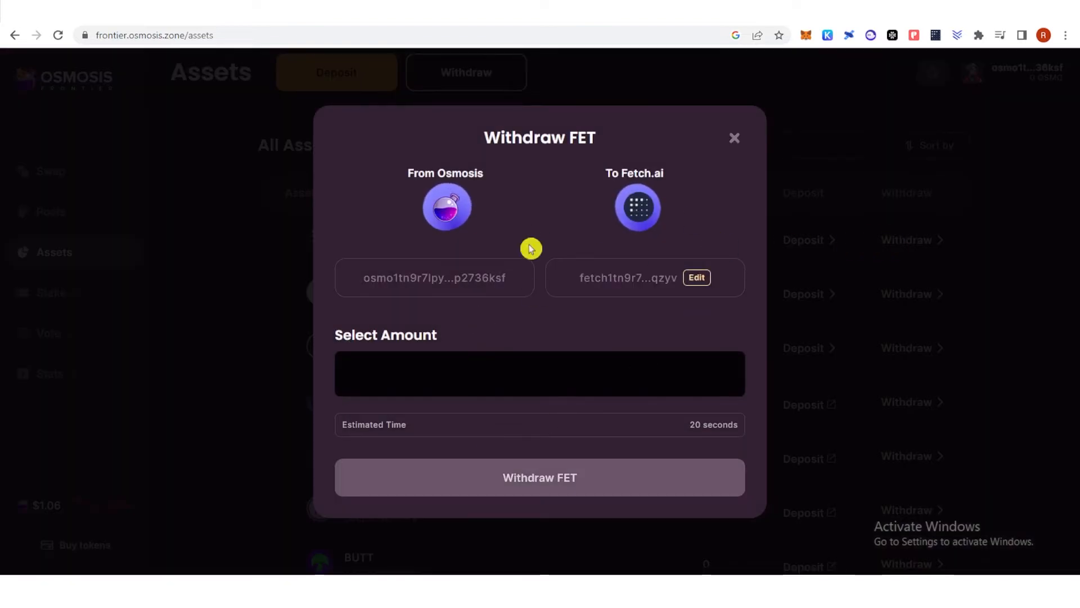
mouse_move(581, 276)
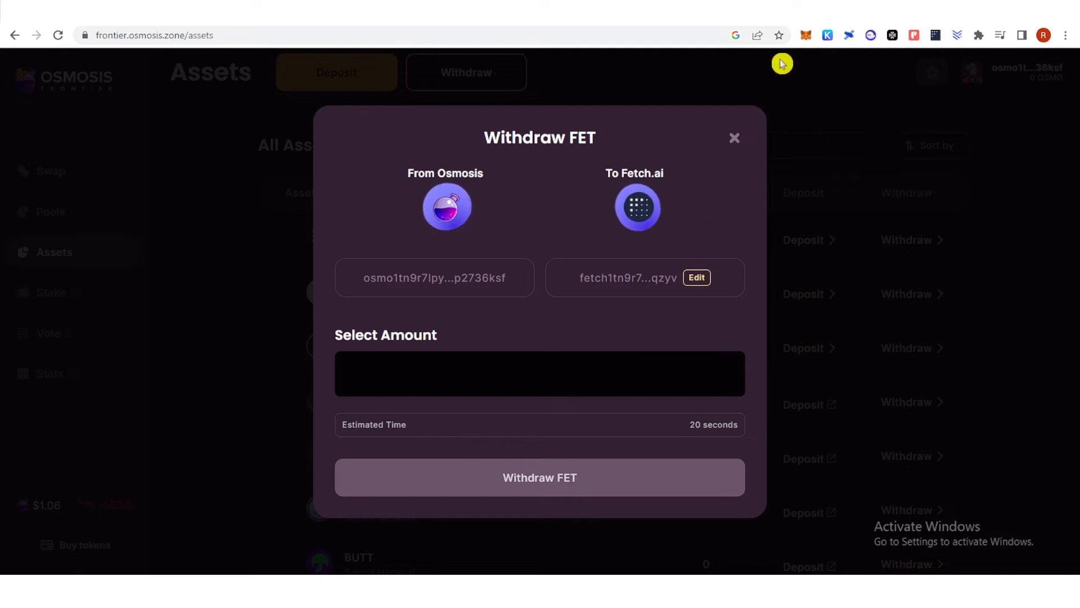
mouse_move(846, 247)
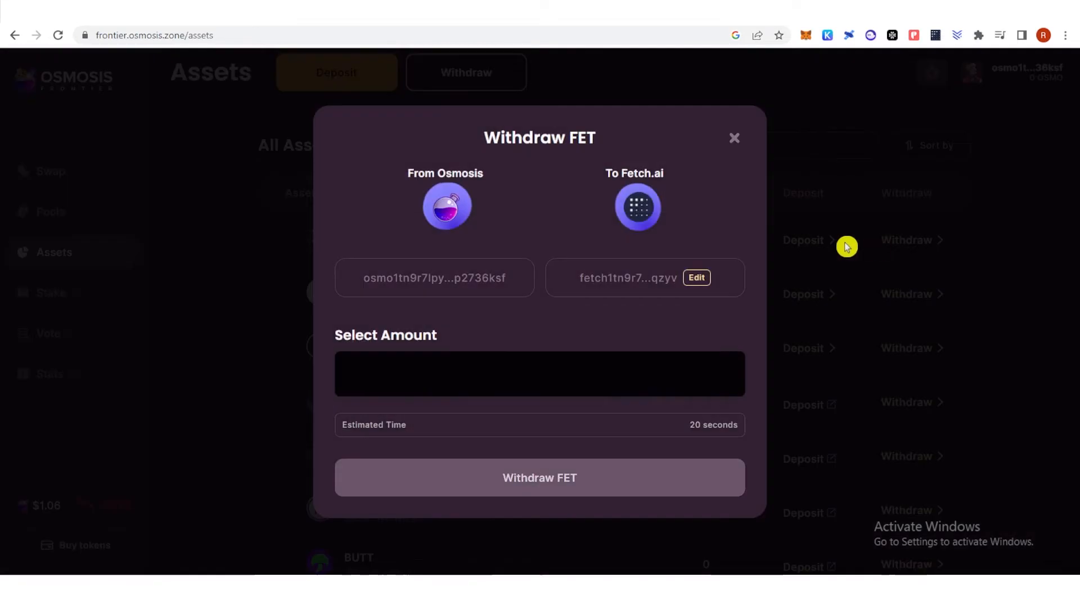
mouse_move(638, 207)
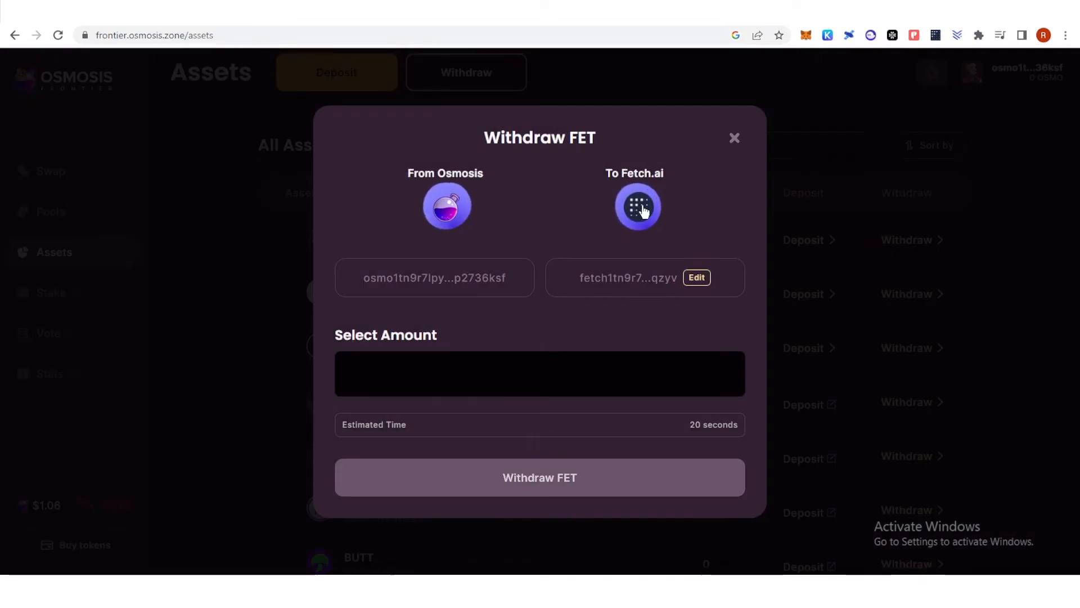
Step: Close the withdrawal form and view the Fetch.ai balance of 7 FET in the Keplr wallet
click(735, 137)
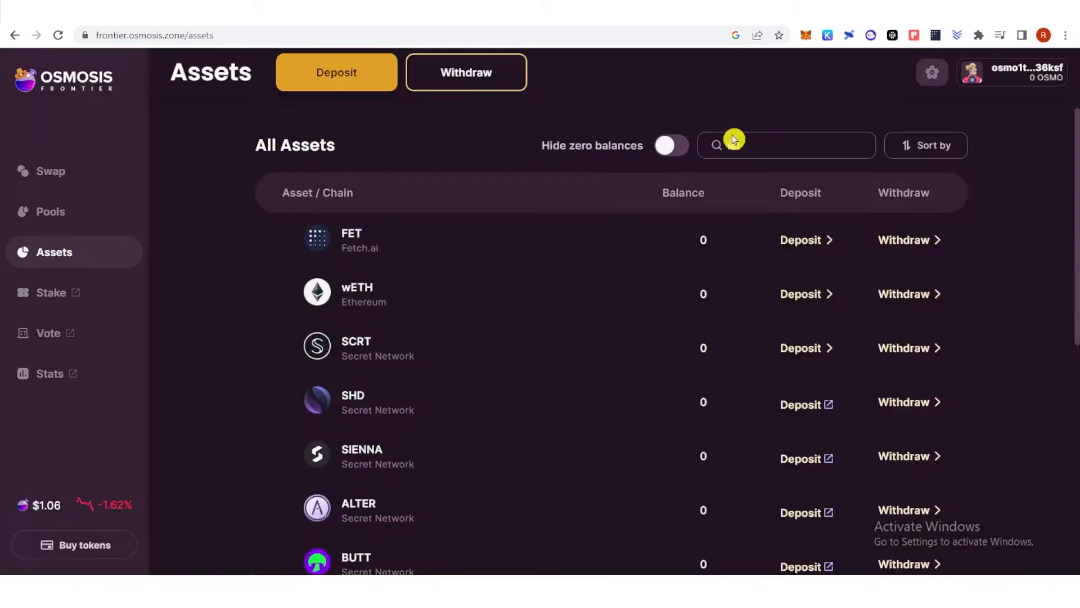
text(fet)
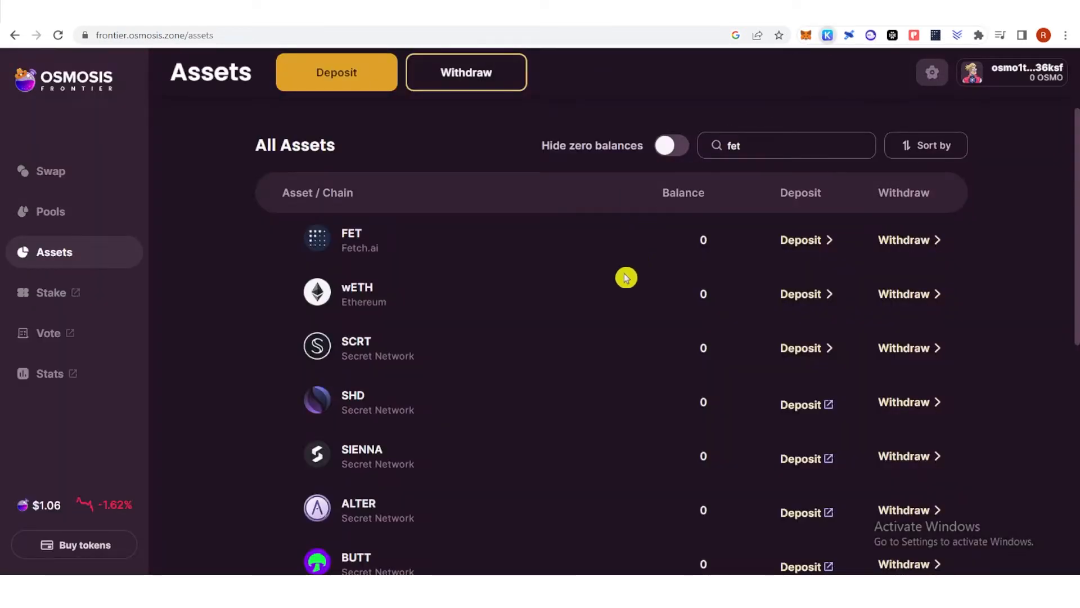
click(848, 35)
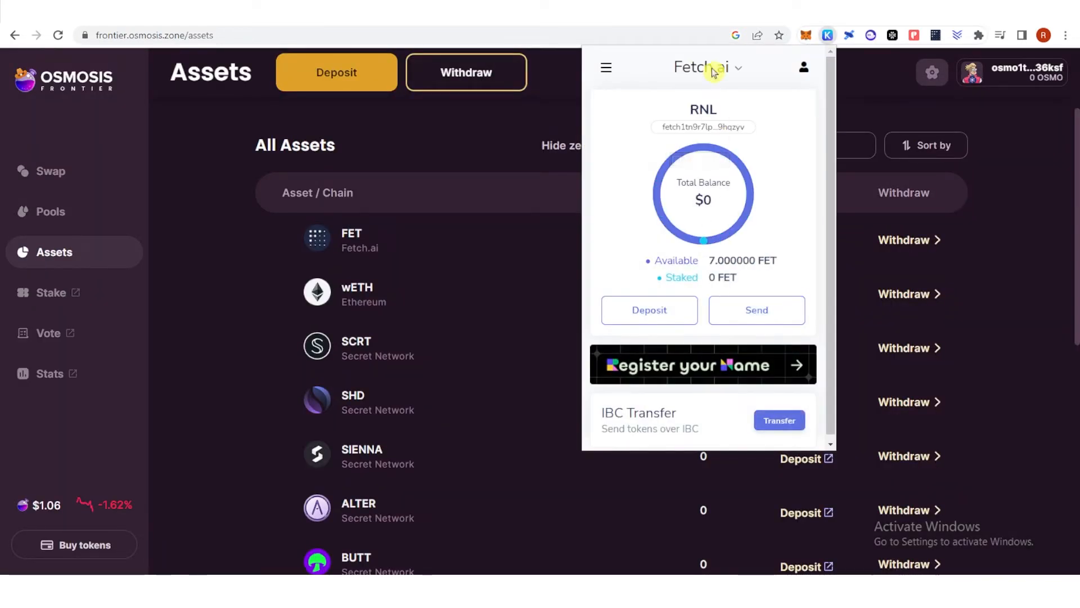
click(707, 66)
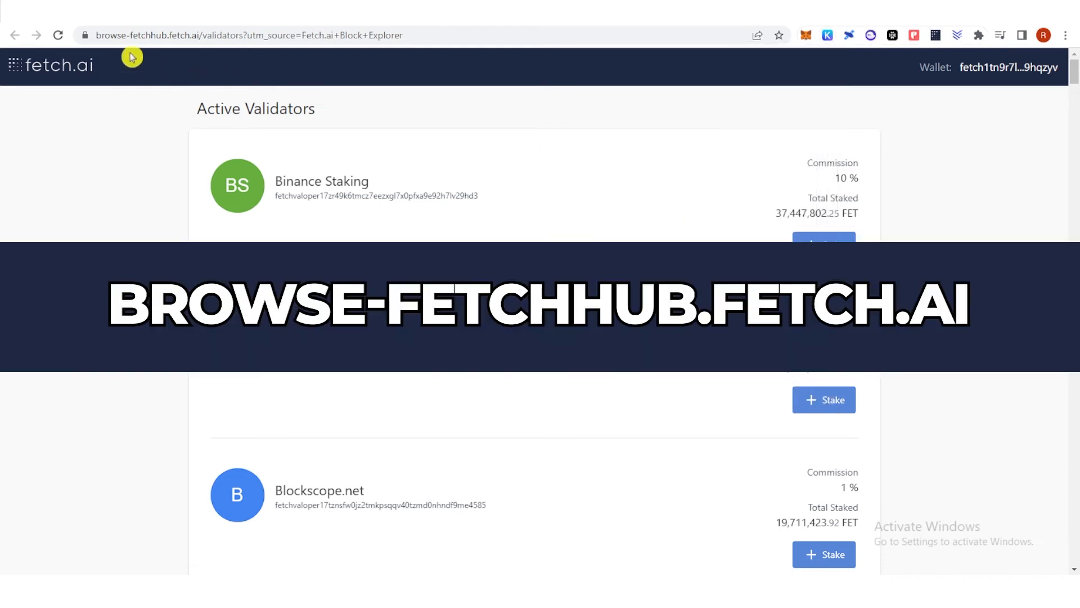
mouse_move(169, 60)
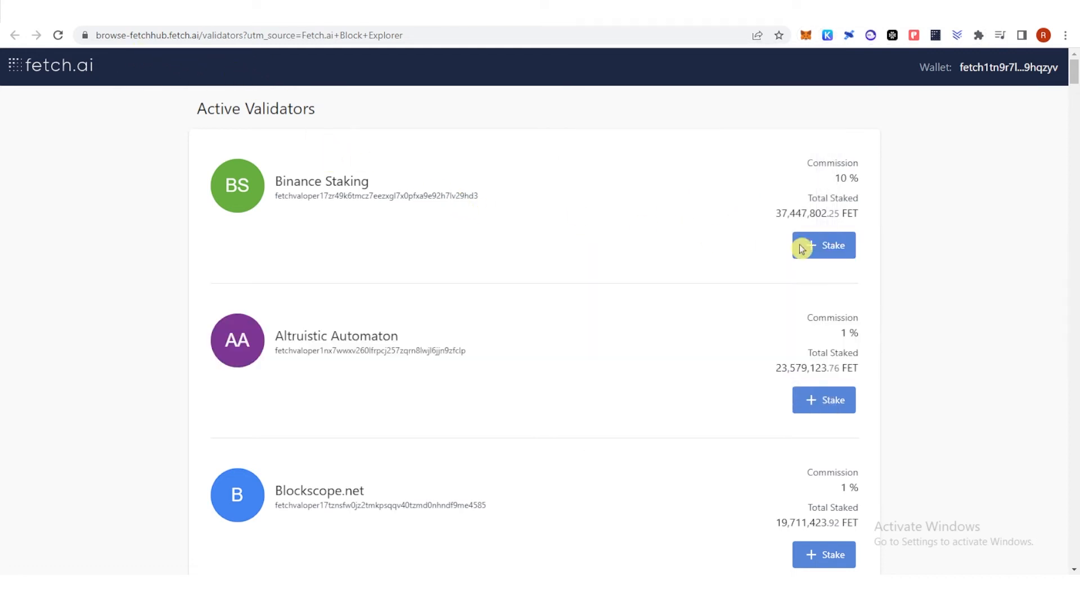
mouse_move(214, 373)
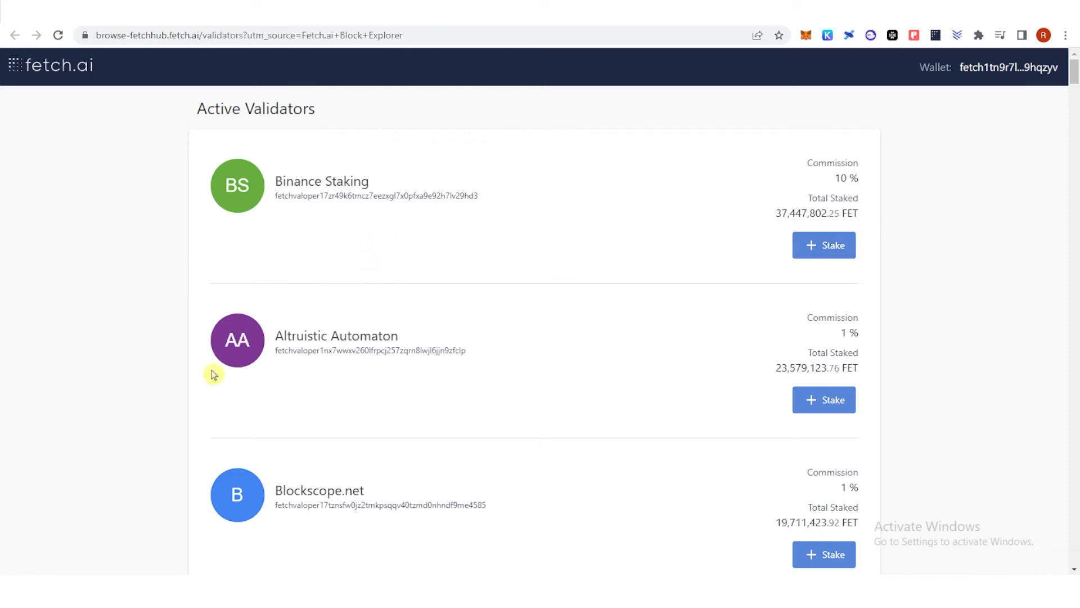
mouse_move(640, 256)
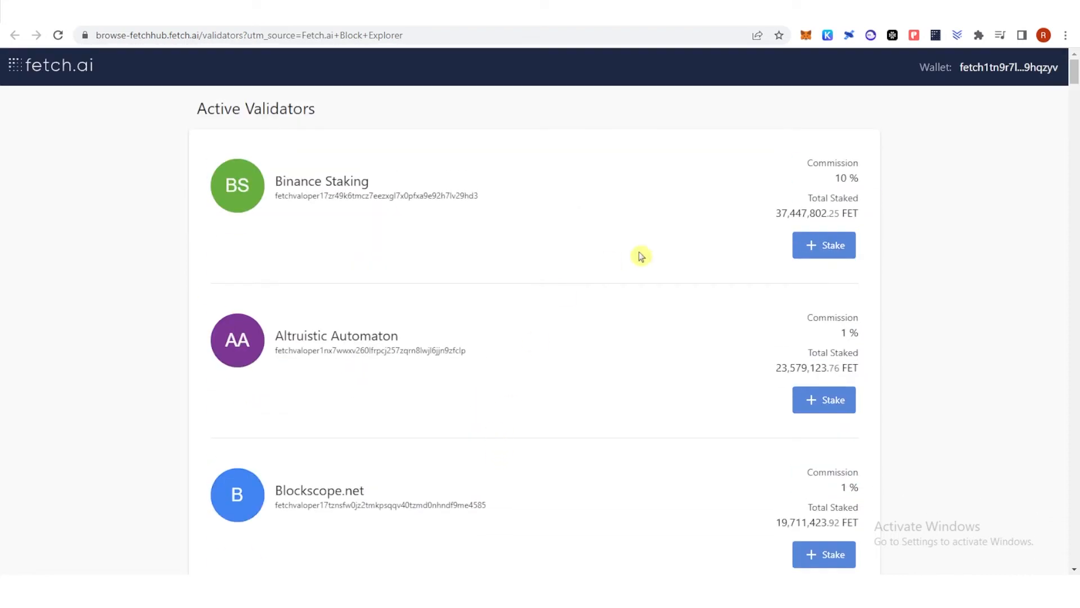
mouse_move(796, 202)
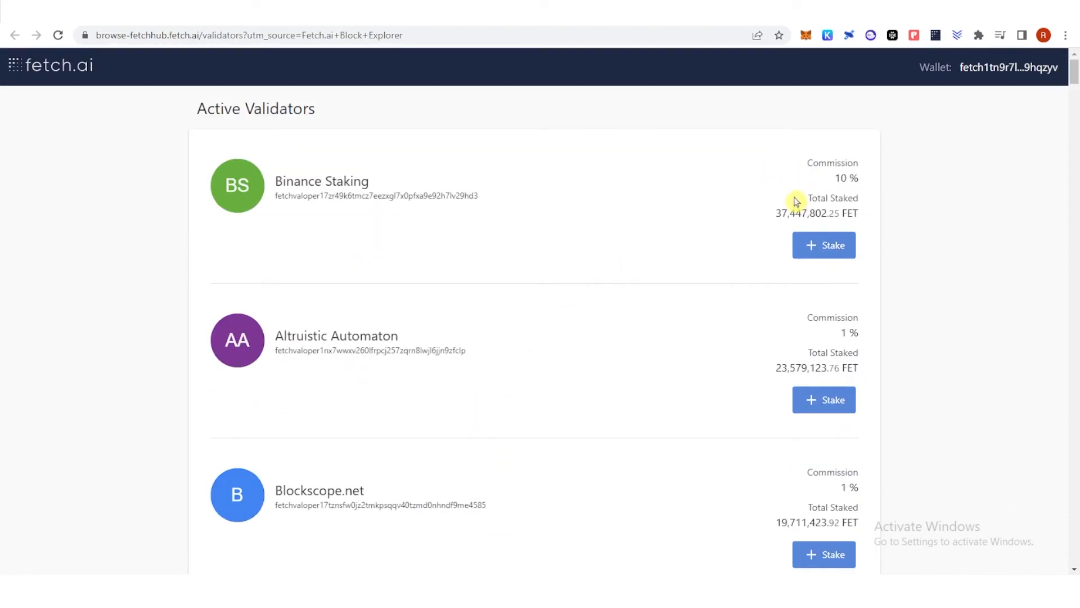
scroll(down, 3)
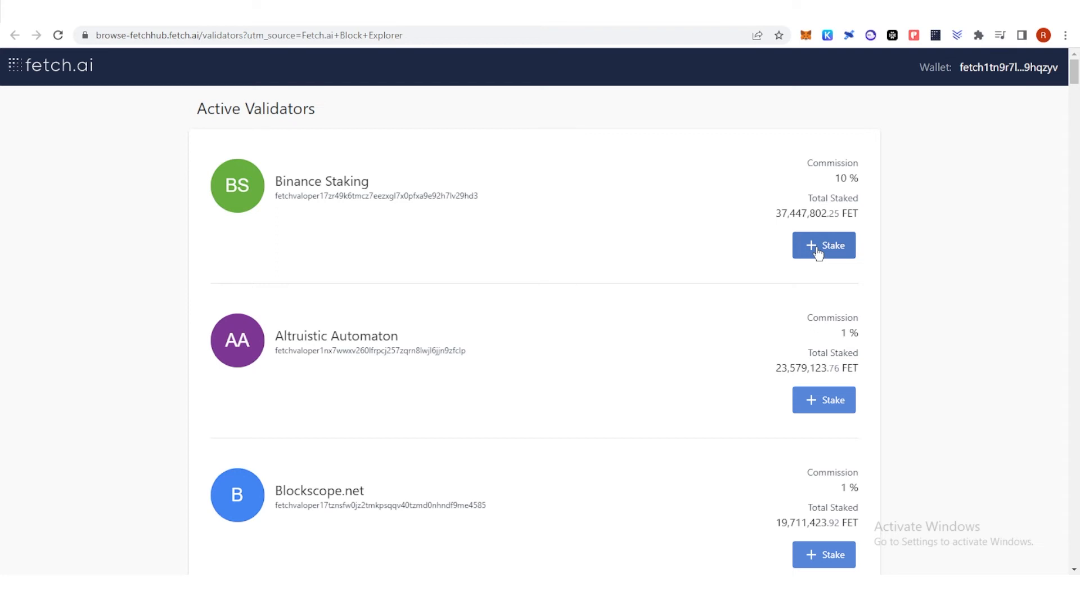
Step: Stake 5 FET with Binance Staking, approve it in Keplr, and check the remaining ~2 FET balance
click(824, 244)
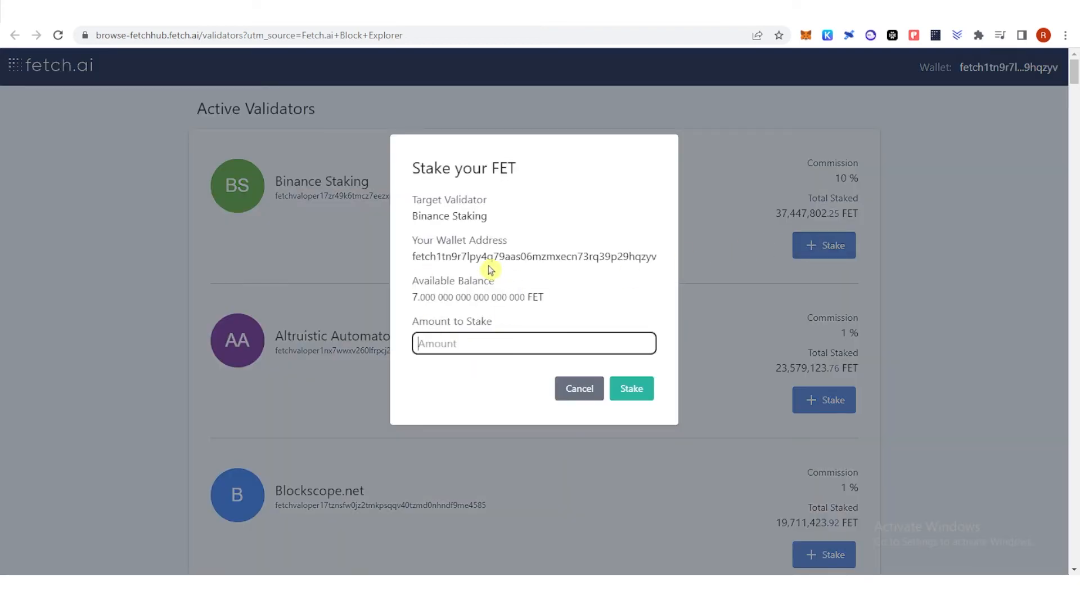
mouse_move(441, 215)
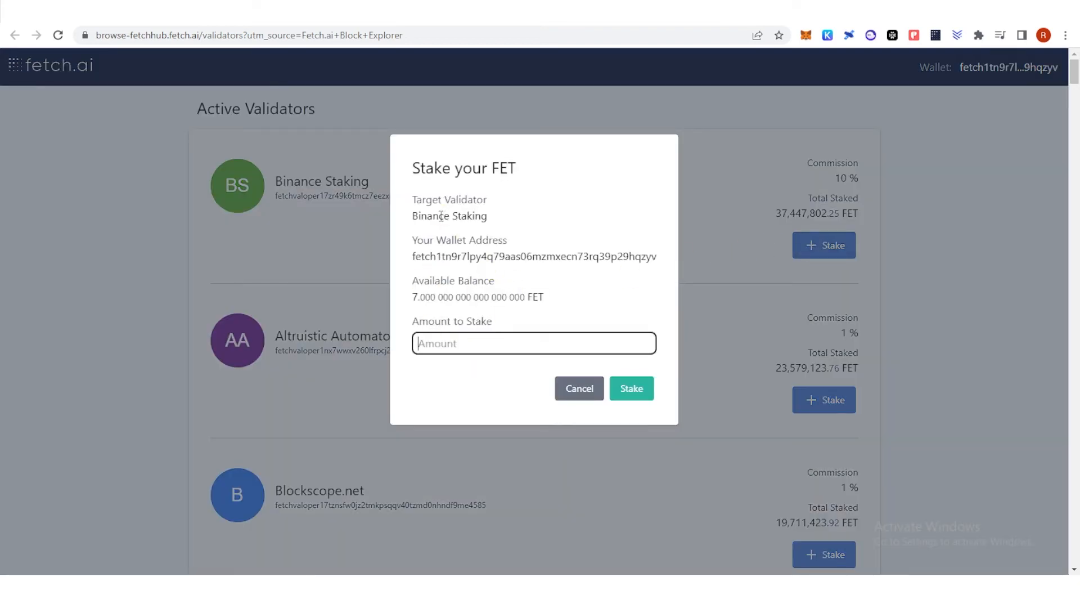
mouse_move(446, 232)
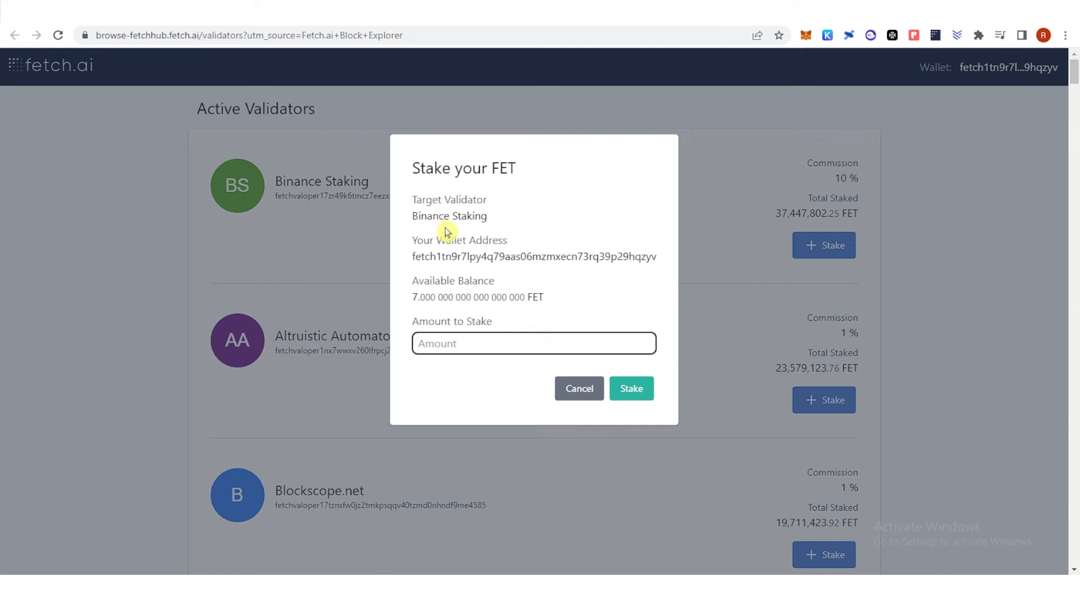
mouse_move(451, 236)
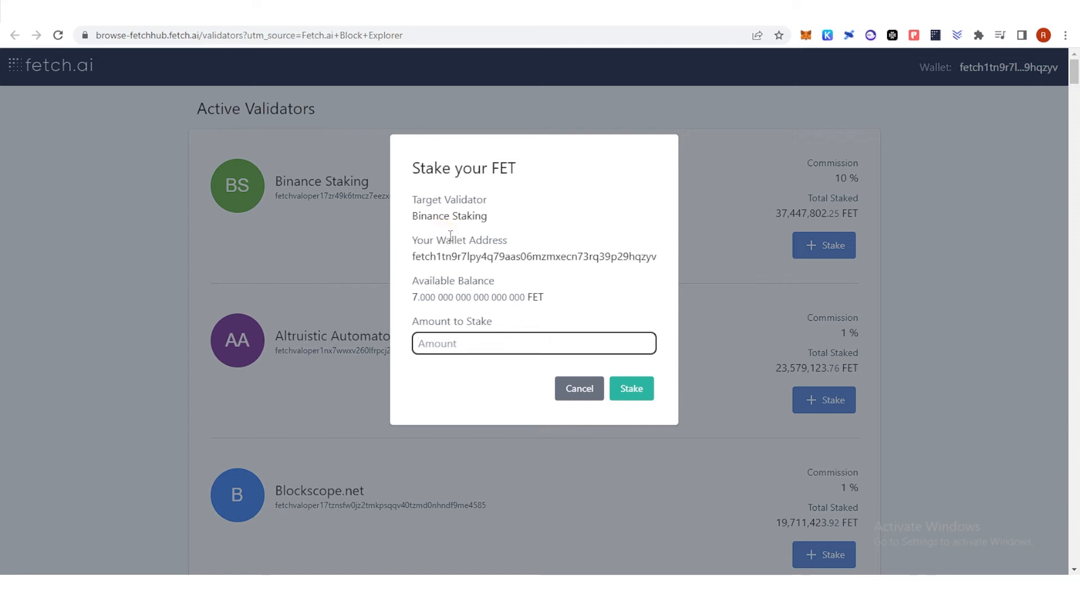
mouse_move(462, 234)
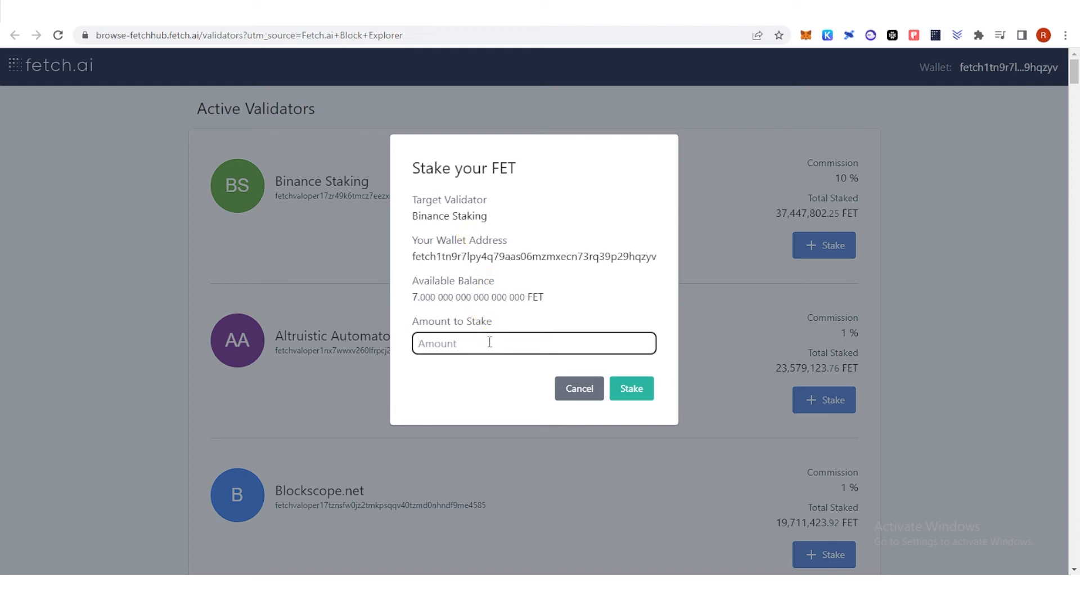
text(5)
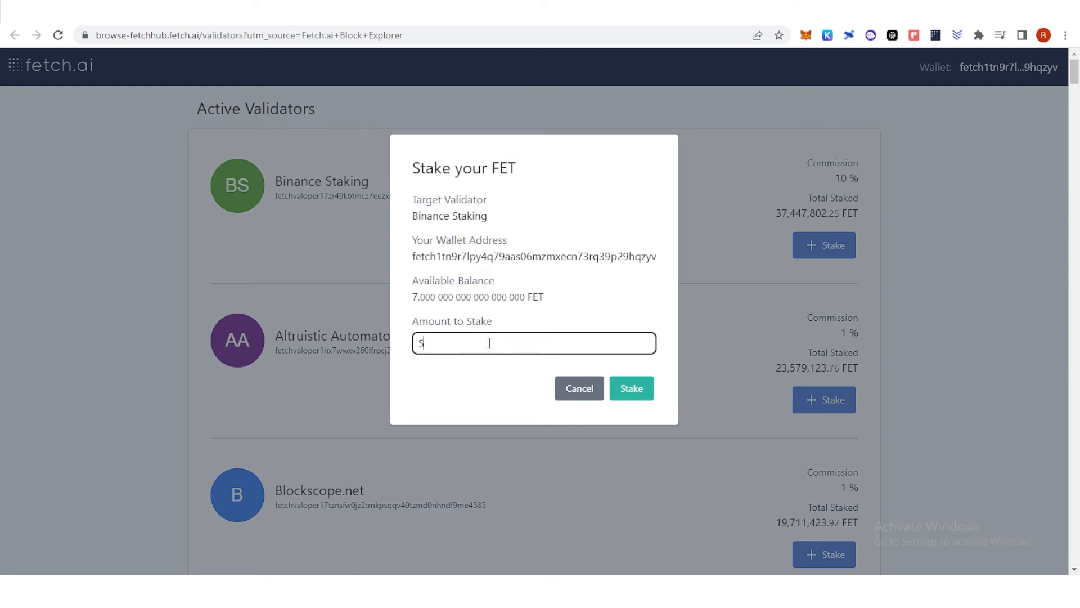
click(630, 388)
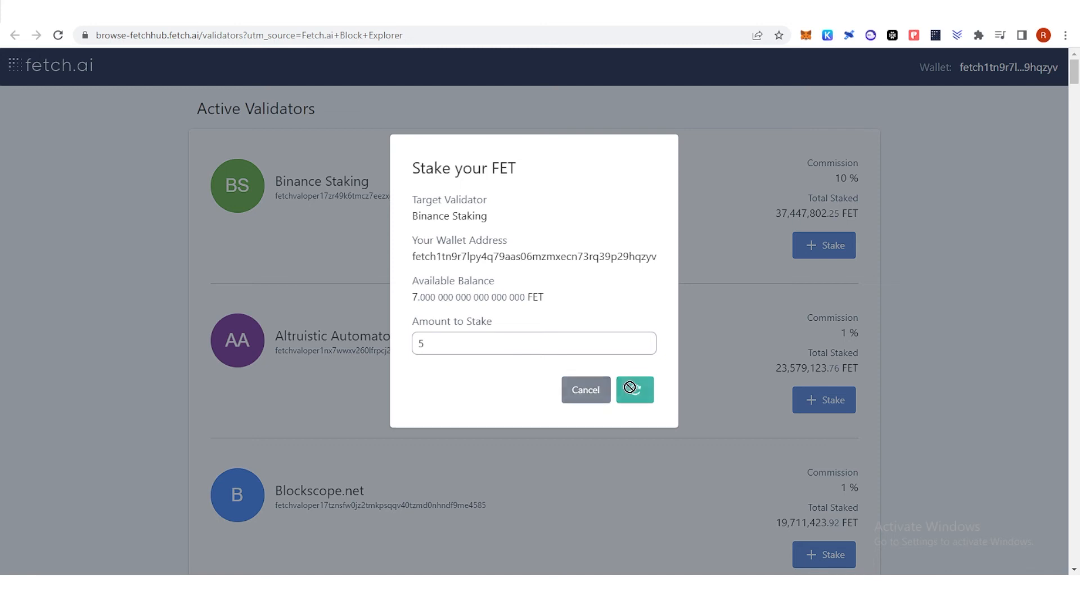
click(635, 390)
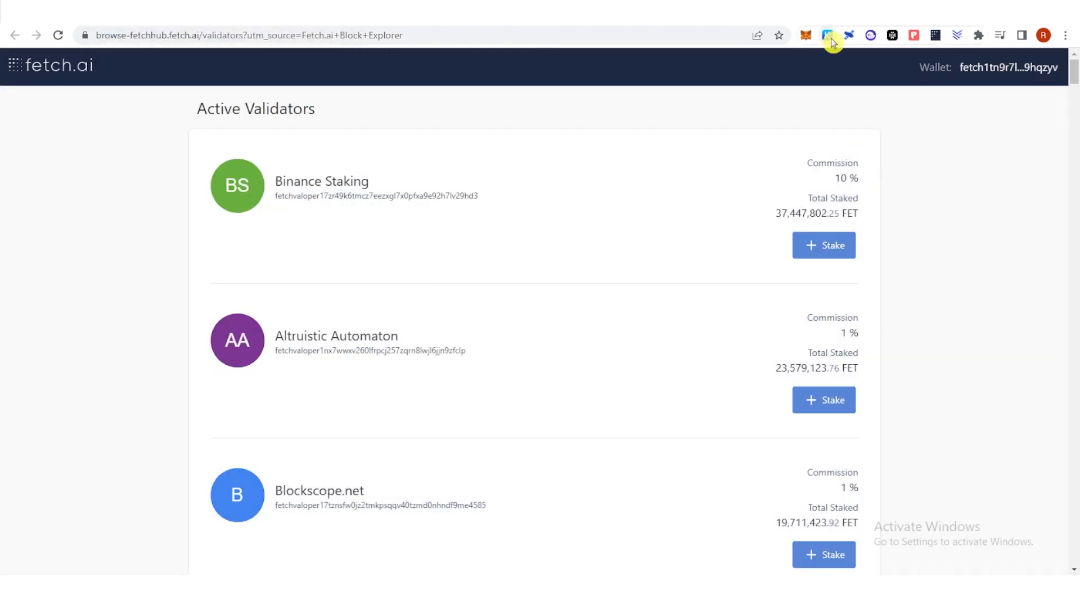
click(827, 35)
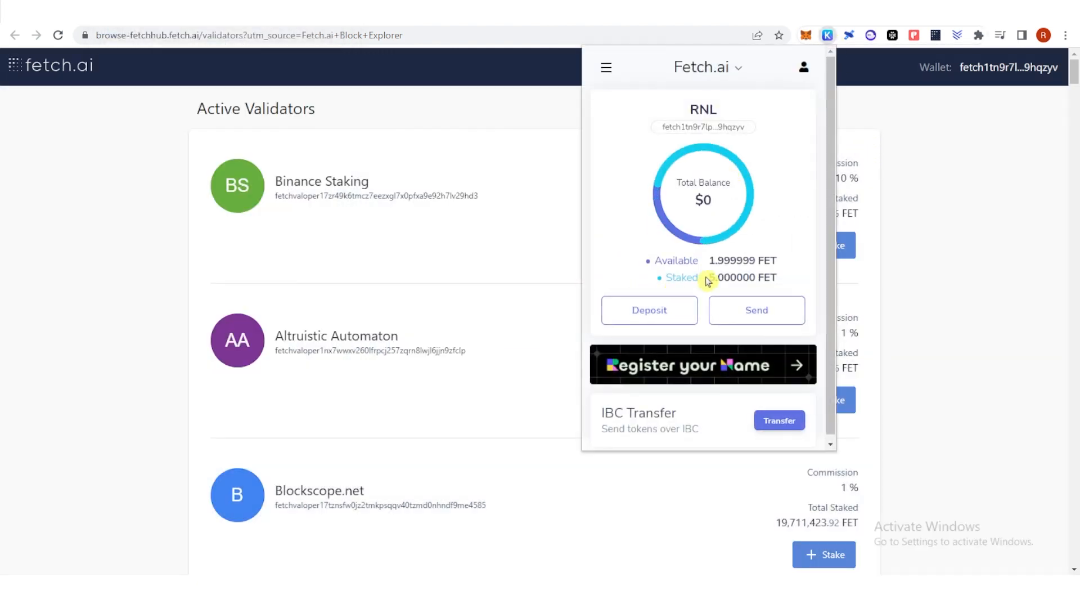